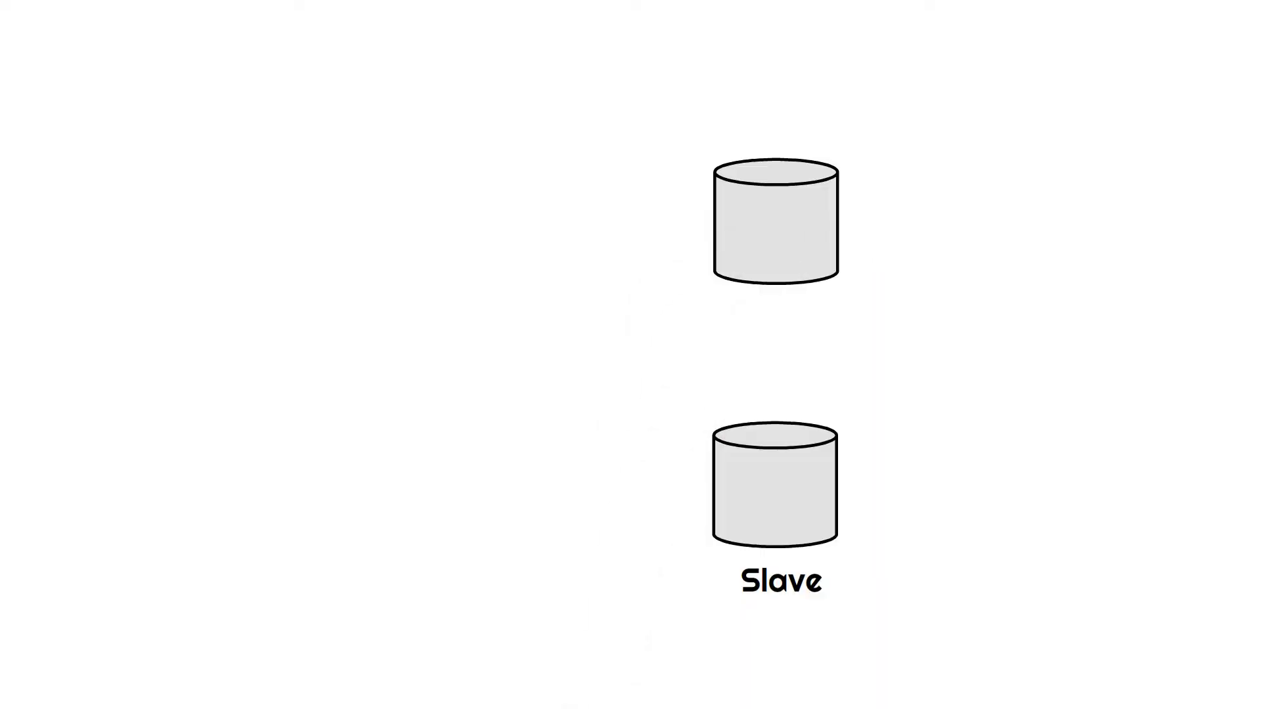
pyautogui.write('Mast')
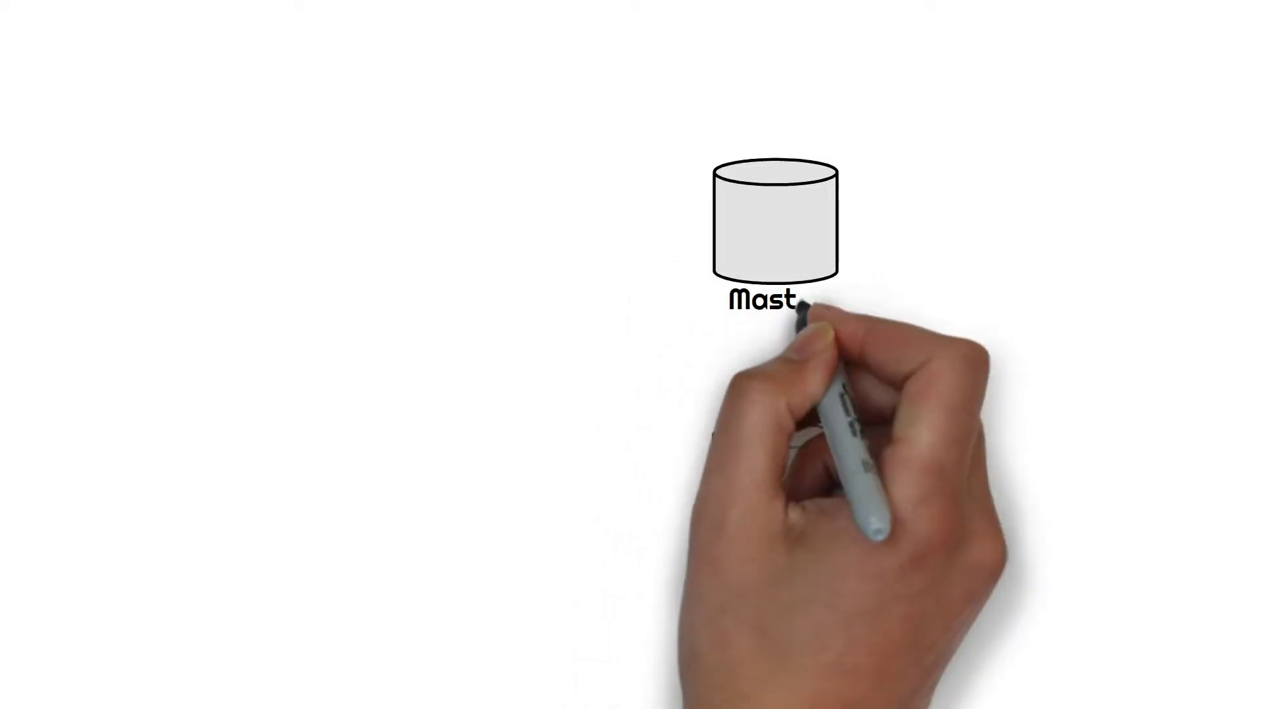